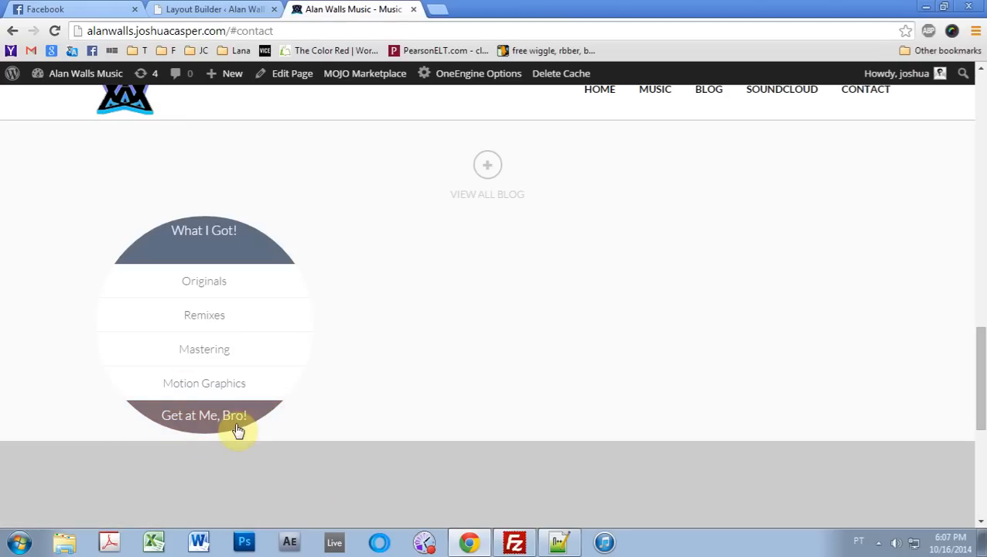
mouse_move(247, 417)
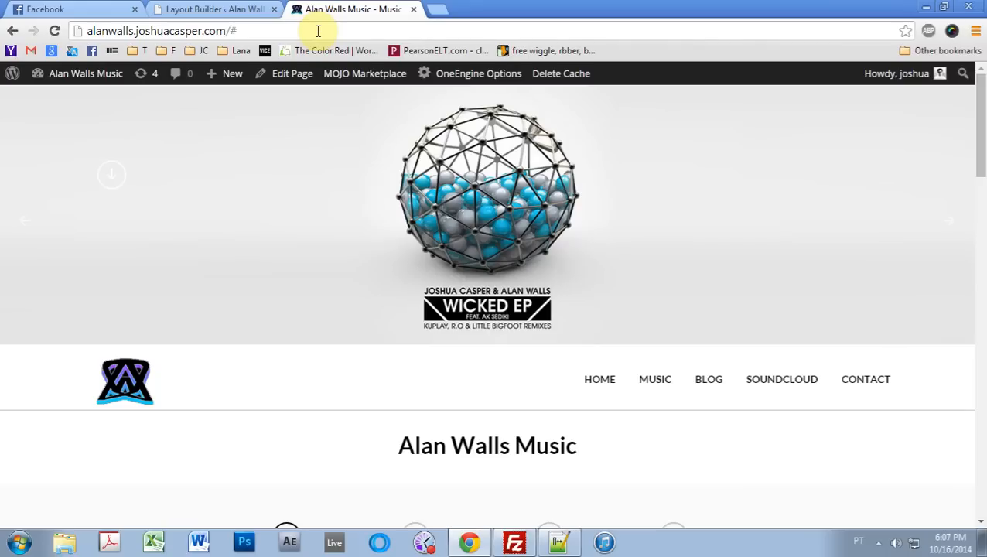
mouse_move(452, 124)
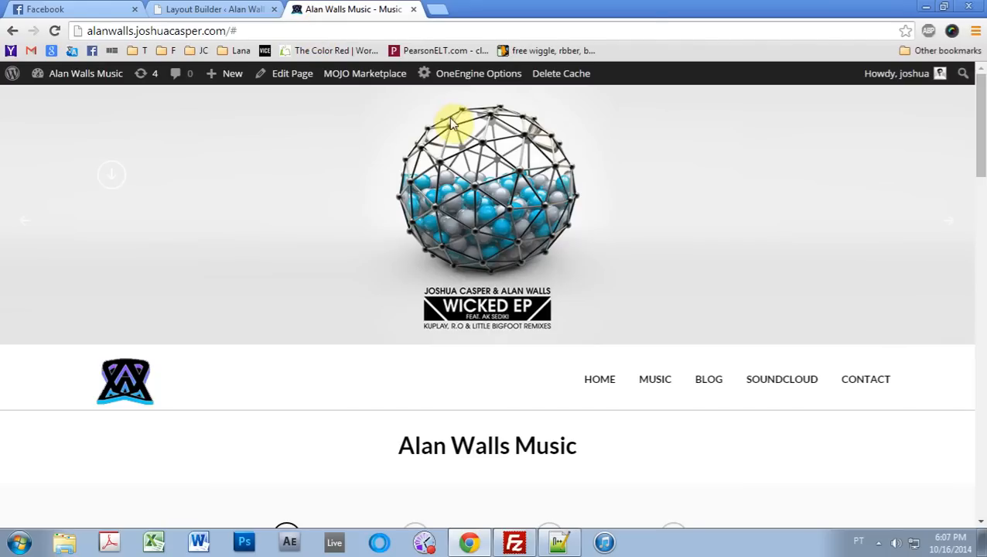
Step: Scroll down the home page after the pricing button jumps back to the top
scroll(down, 3)
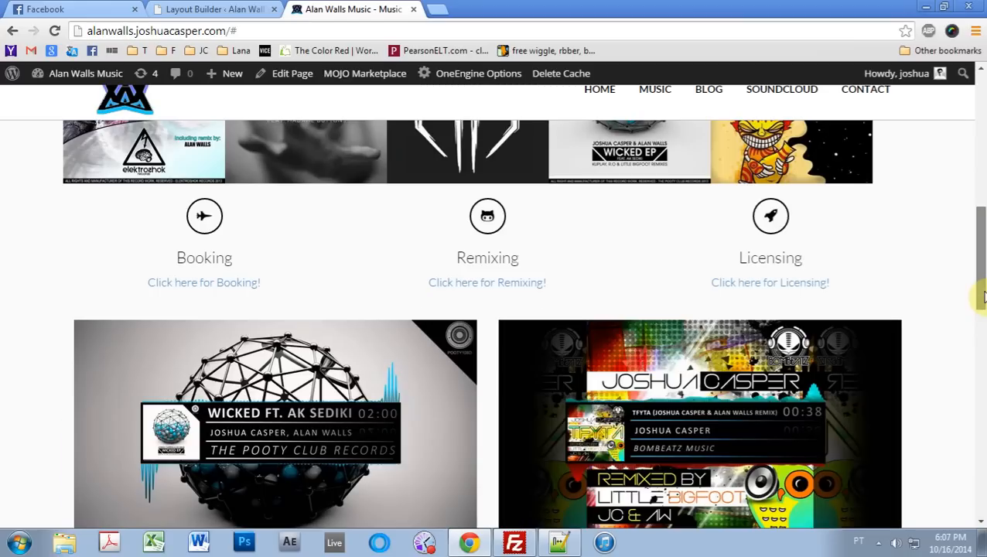
mouse_move(544, 271)
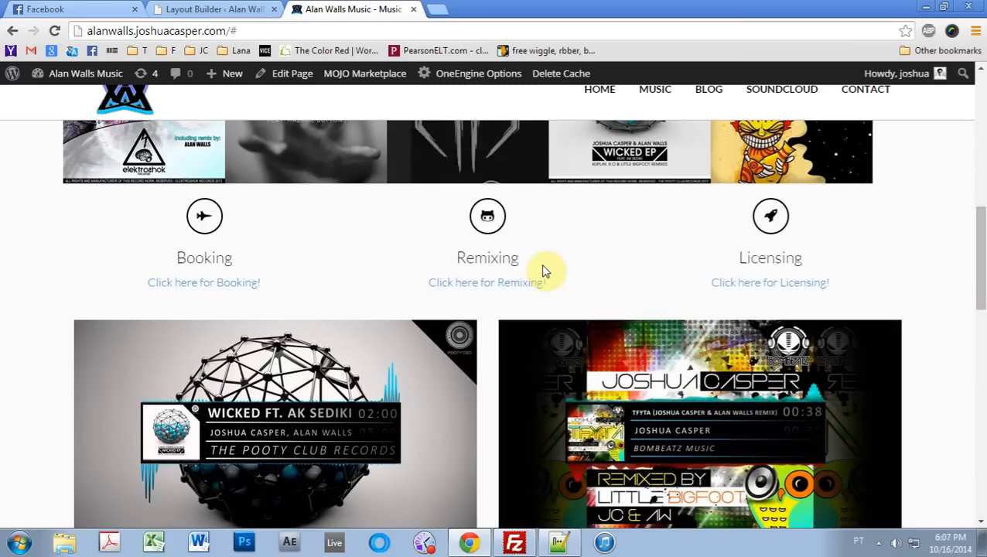
Step: In Layout Builder, scroll the What I Got! pricing block fields down to the Text button
click(208, 8)
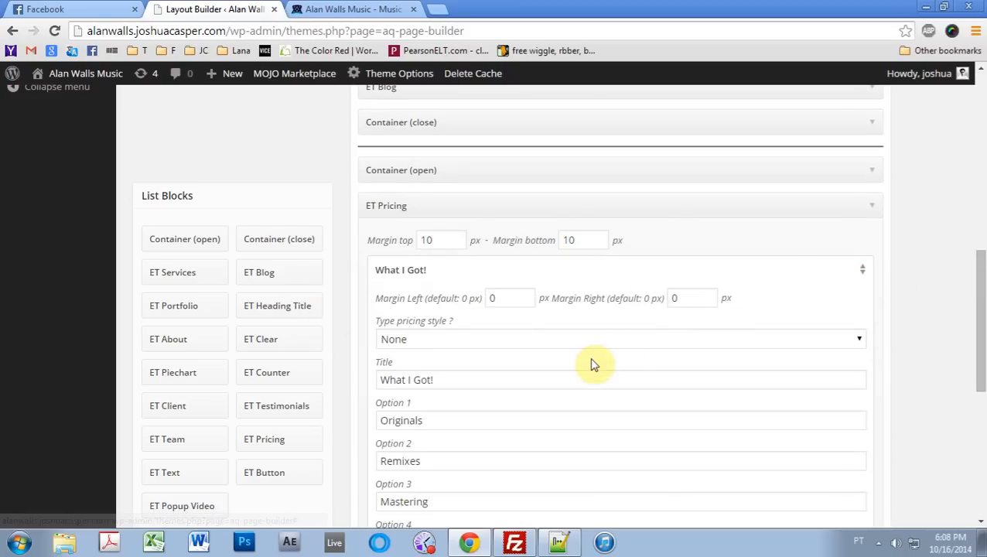
scroll(down, 3)
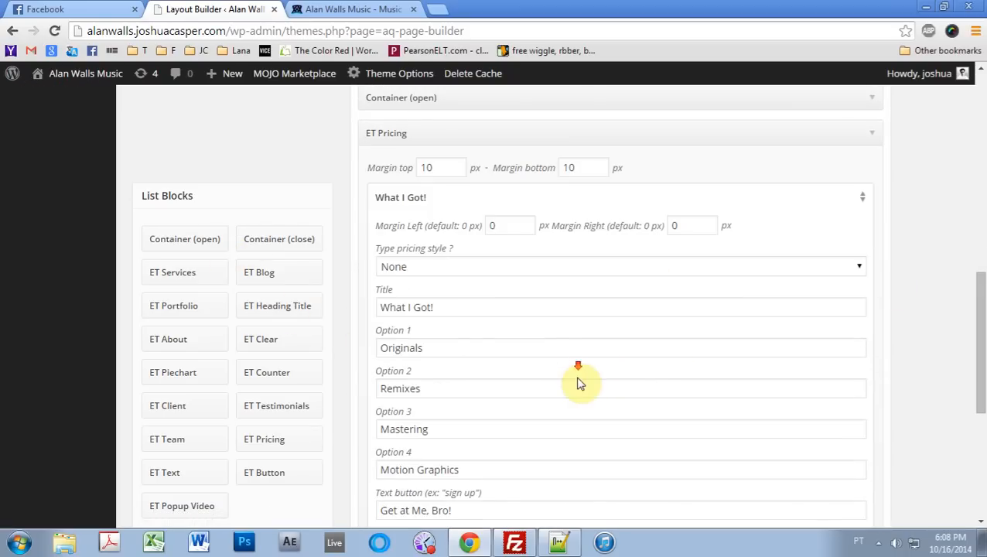
scroll(down, 3)
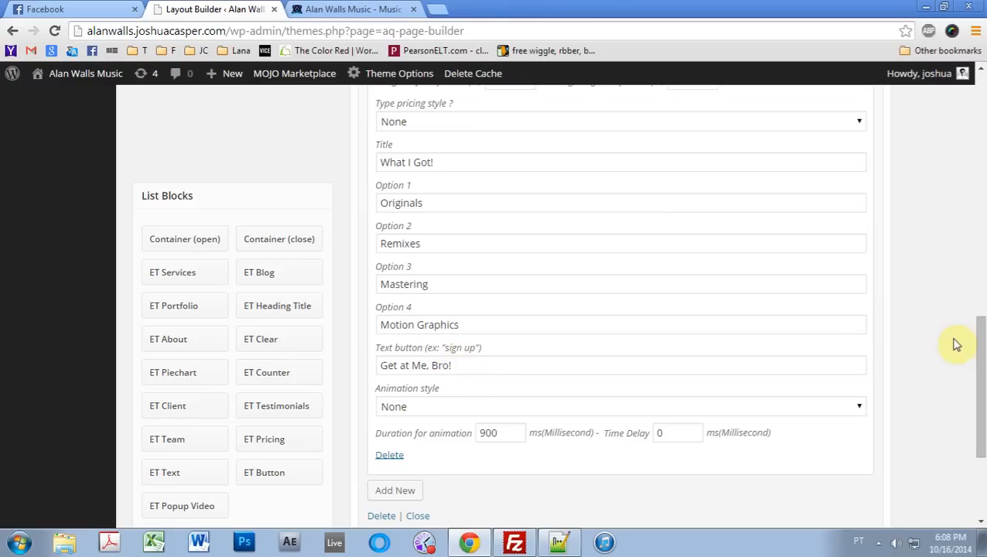
scroll(down, 3)
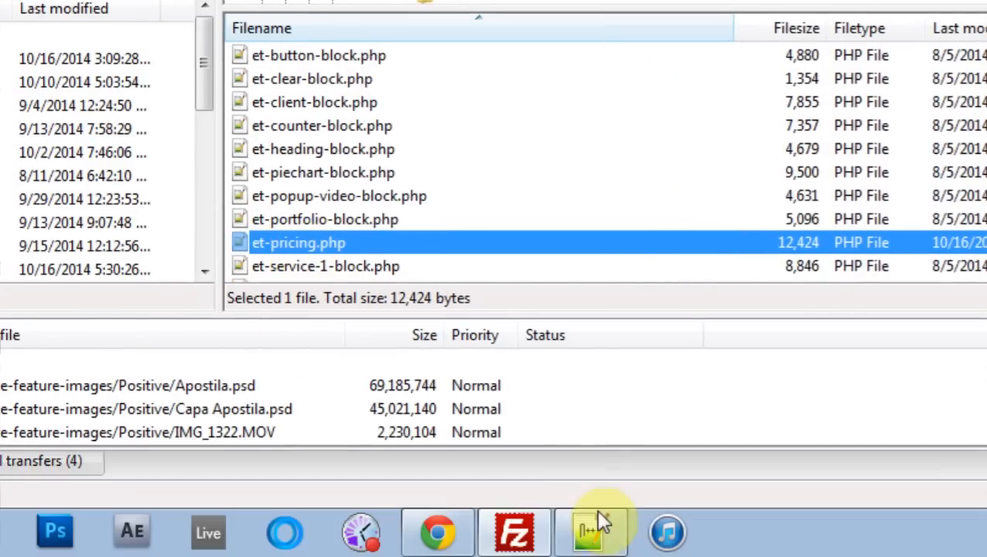
Step: Switch from FileZilla to Notepad++ to view et-pricing.php
click(589, 531)
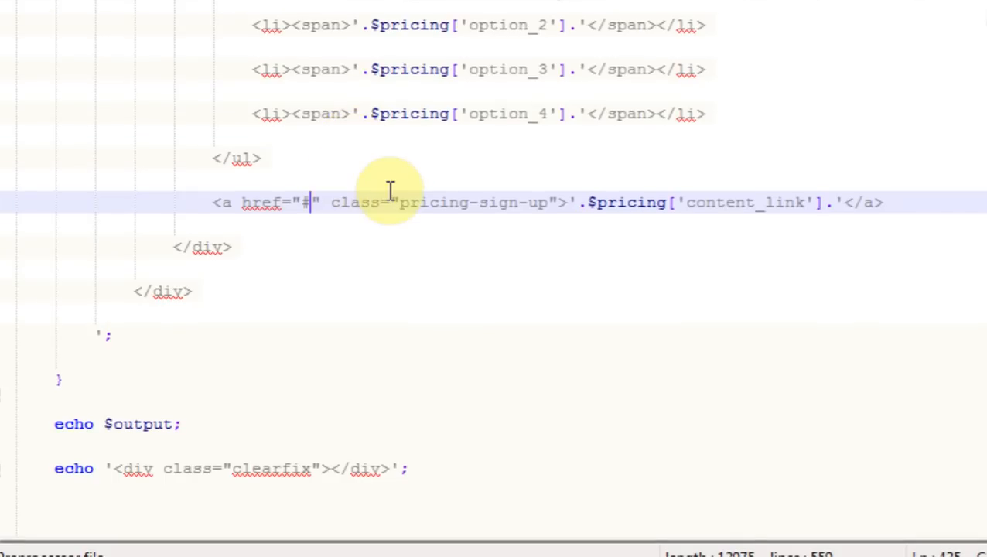
Step: Change the button href to "#contact", save et-pricing.php, and return to the live site
text(con)
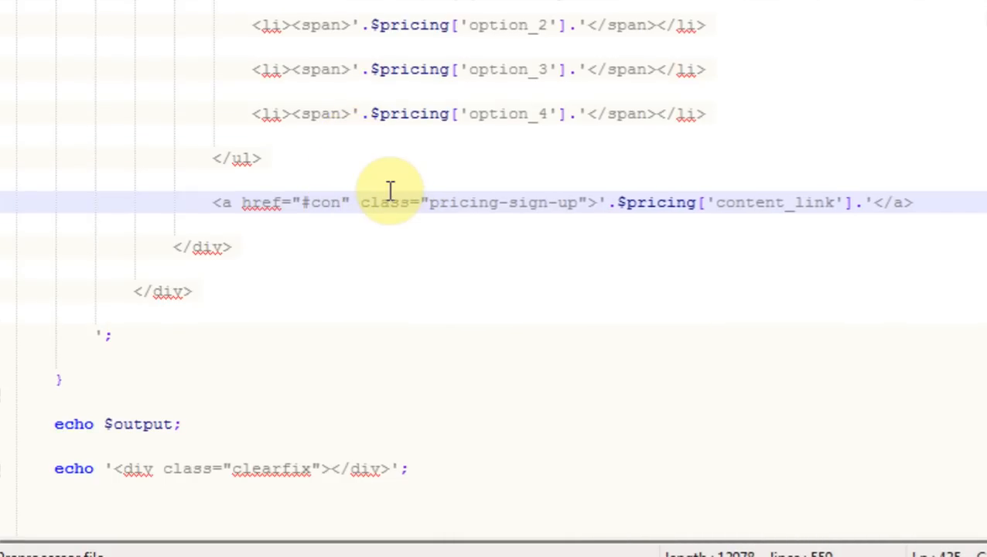
text(act)
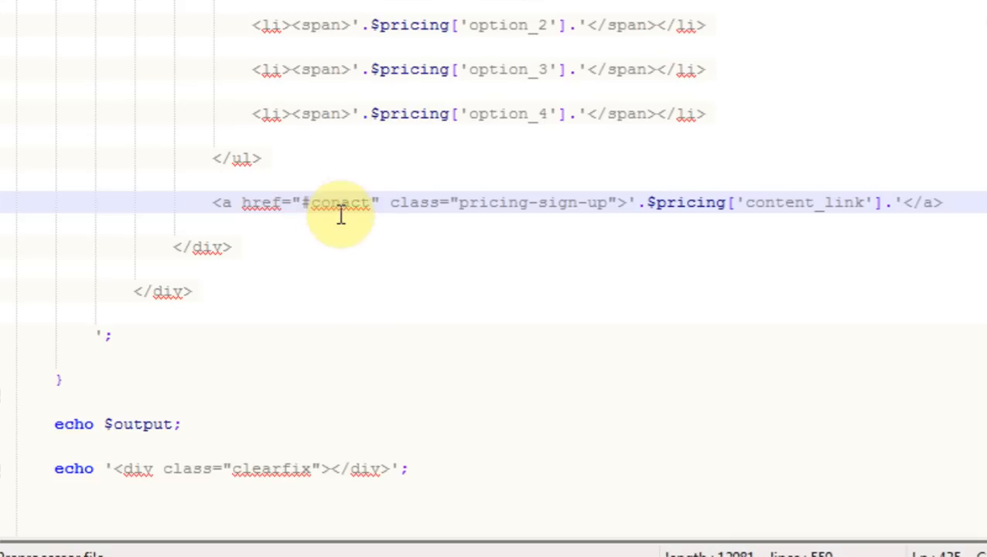
mouse_move(346, 215)
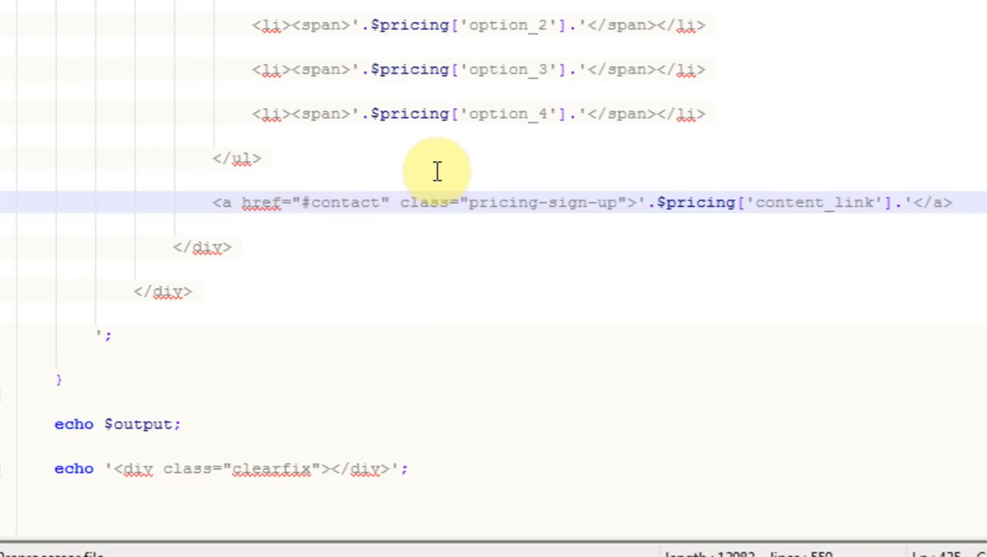
click(13, 25)
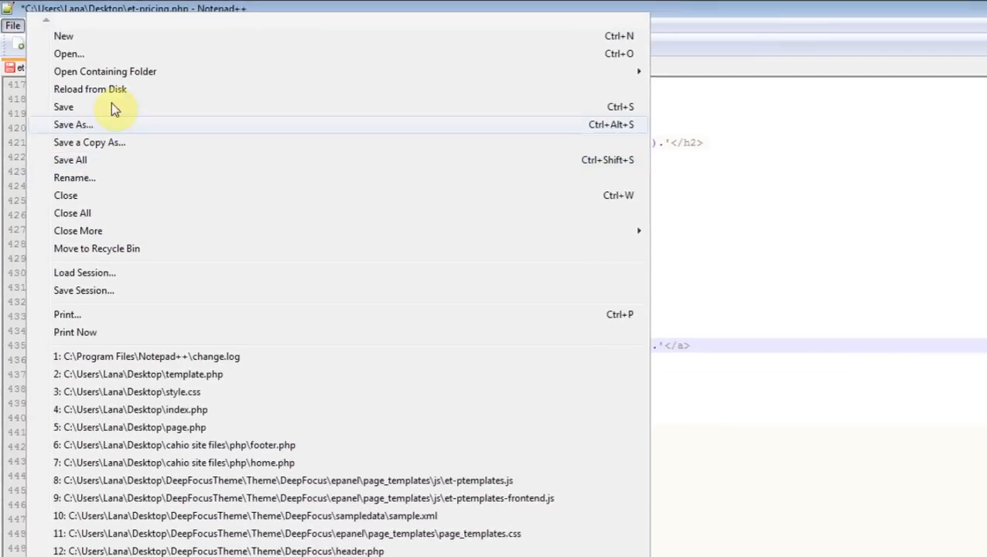
click(64, 106)
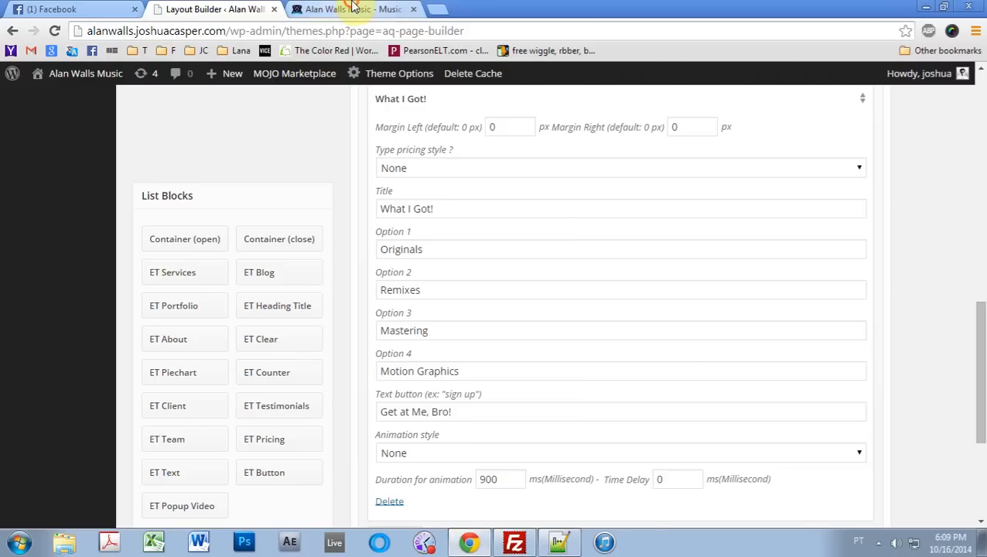
click(352, 9)
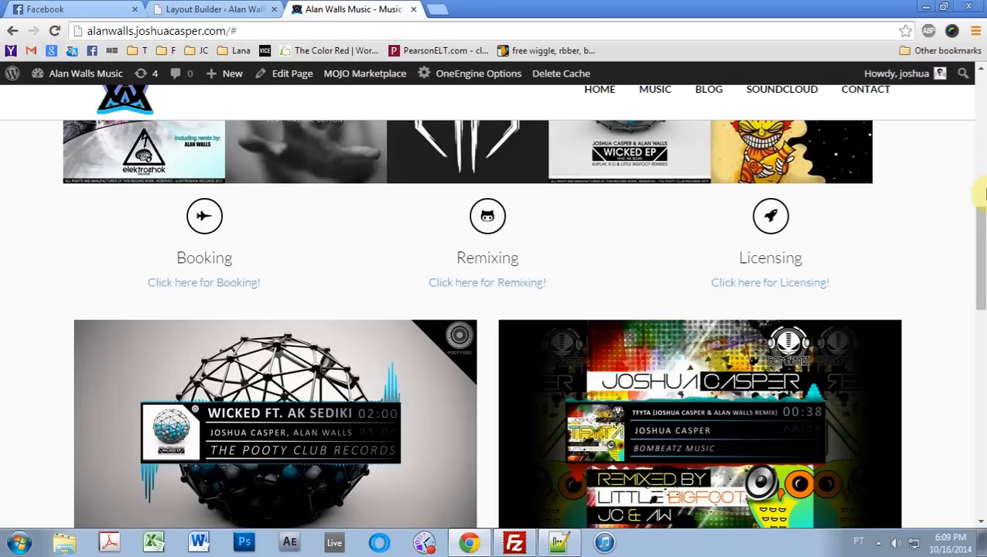
Step: Scroll down the live Alan Walls Music home page again
scroll(down, 3)
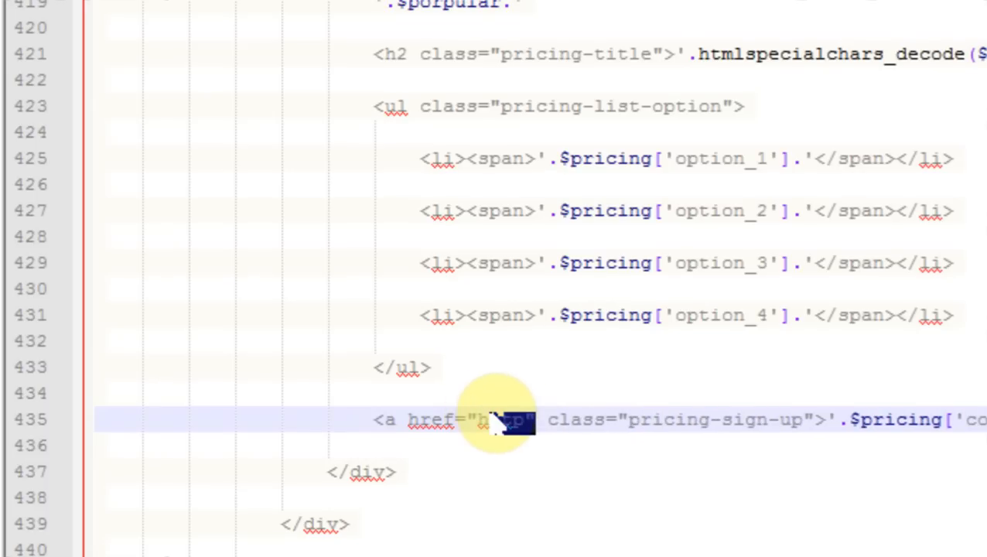
text(/)
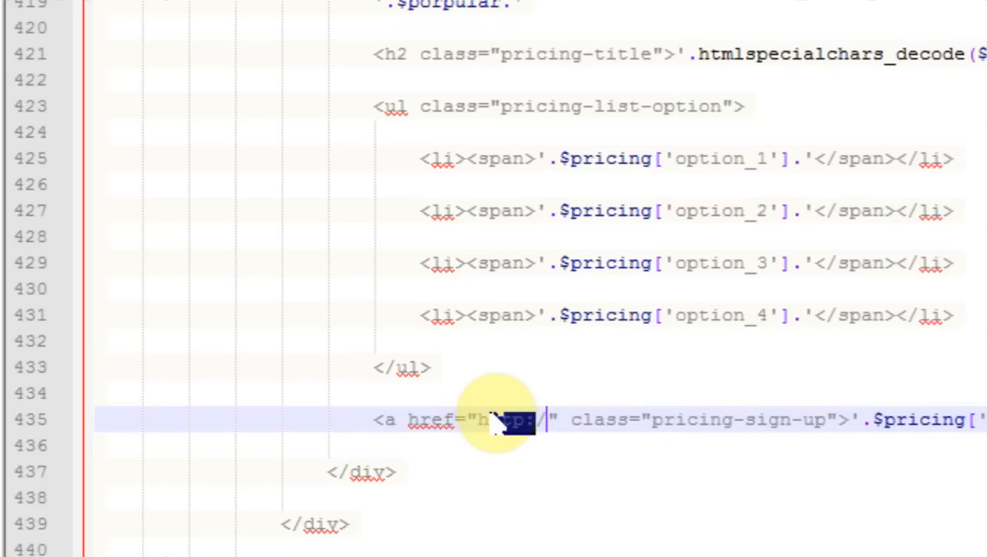
text(/)
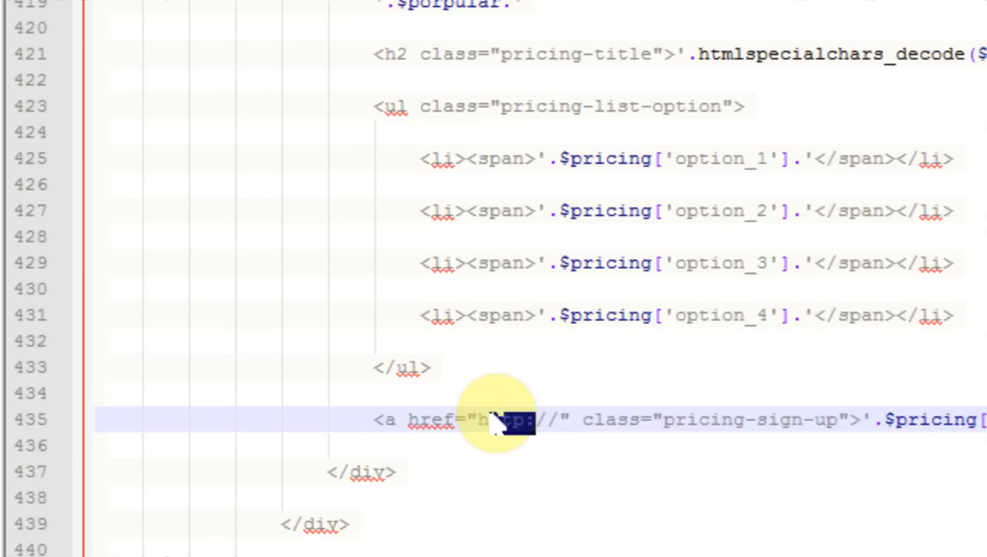
text(www.josha)
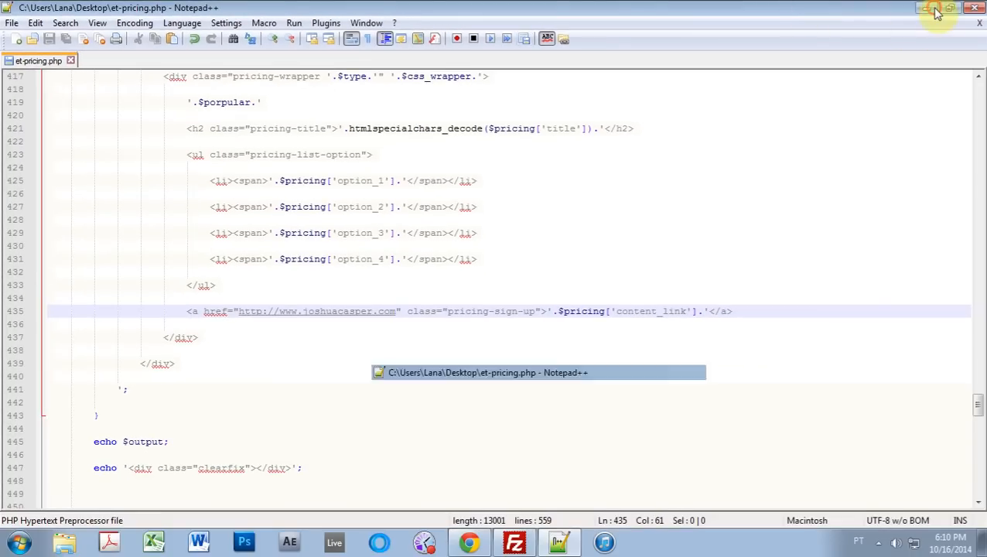
click(925, 8)
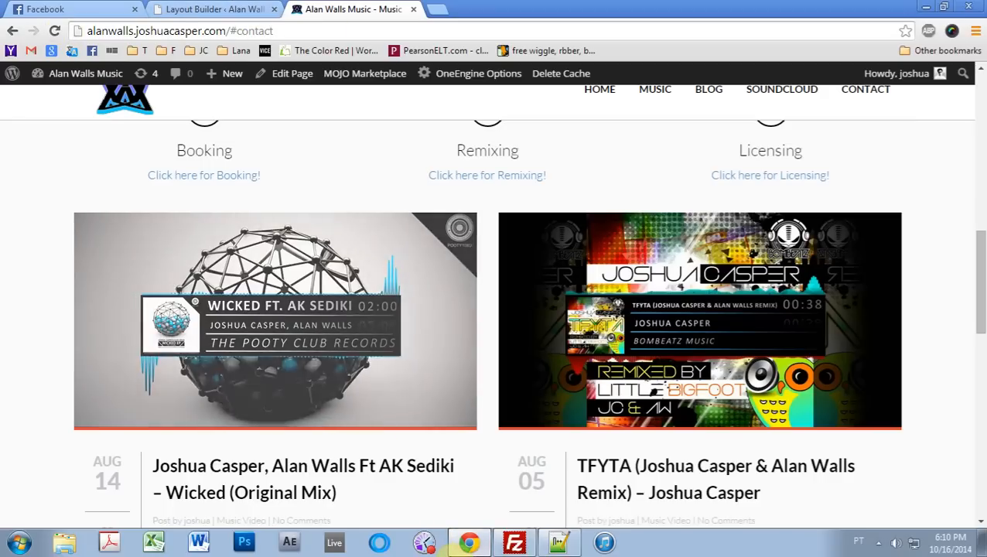
Step: Scroll the live site past the pricing block to the contact form, then reopen Notepad++
click(178, 31)
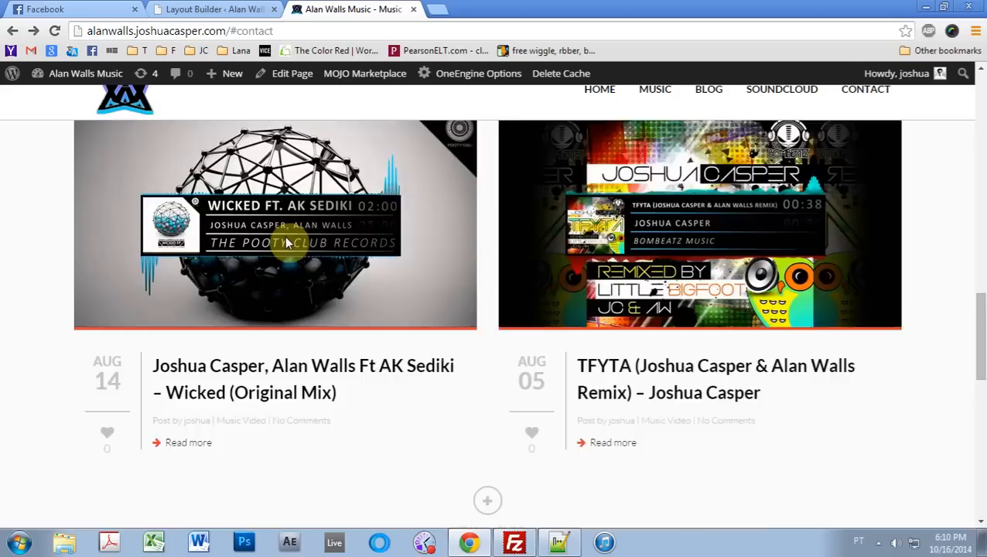
scroll(down, 3)
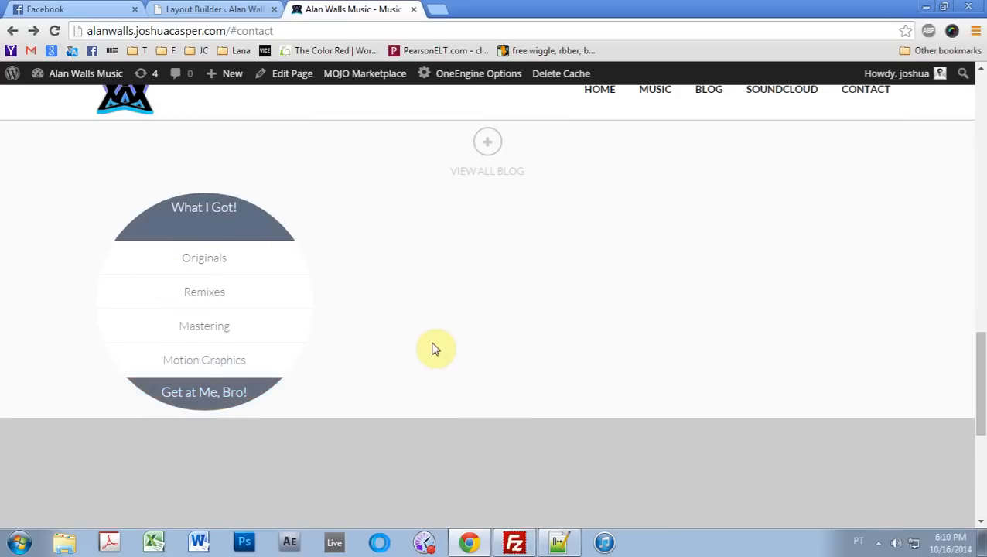
scroll(down, 3)
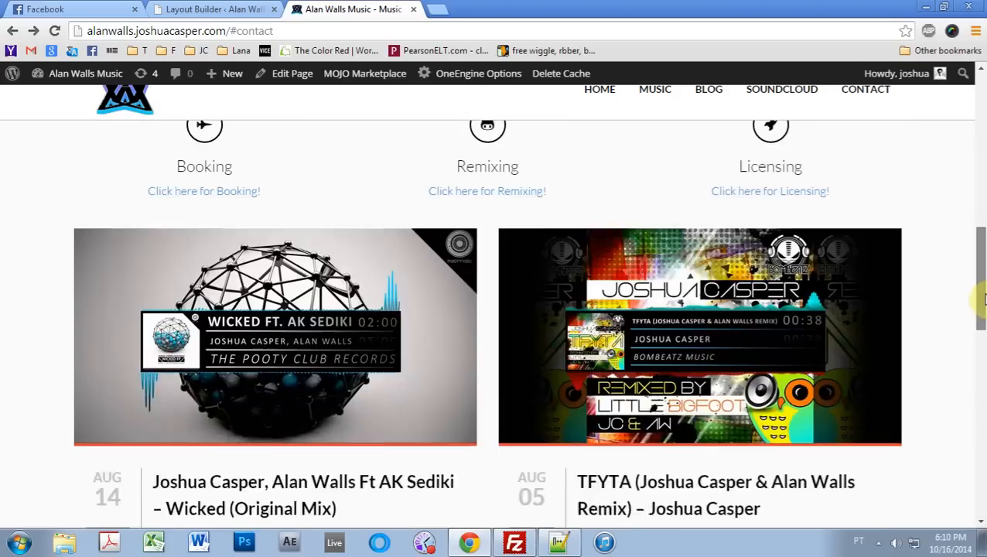
scroll(down, 3)
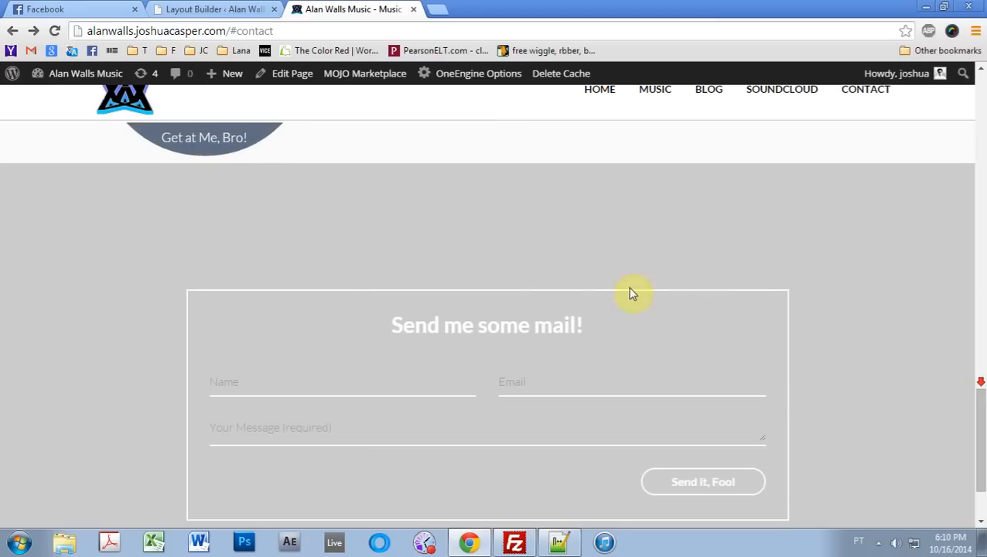
mouse_move(495, 406)
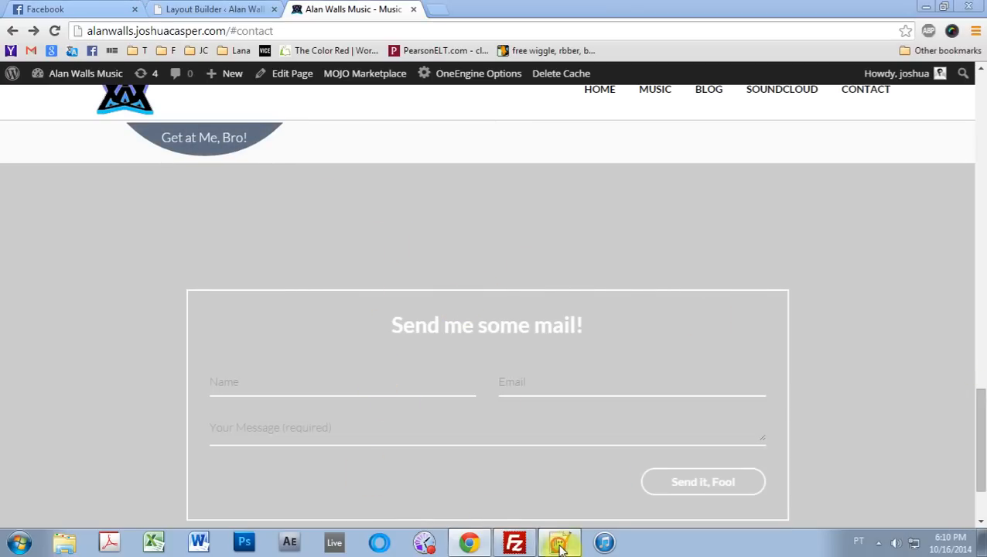
click(560, 541)
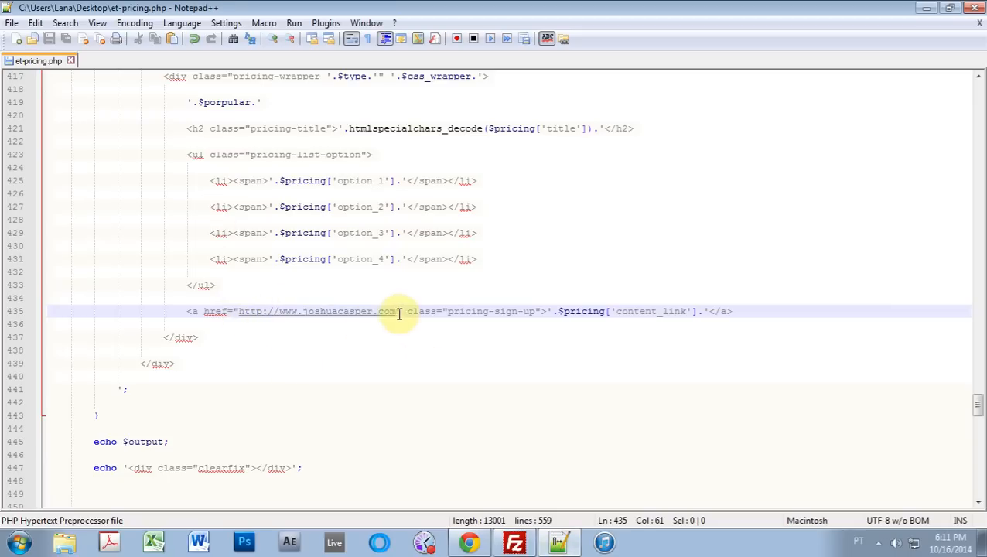